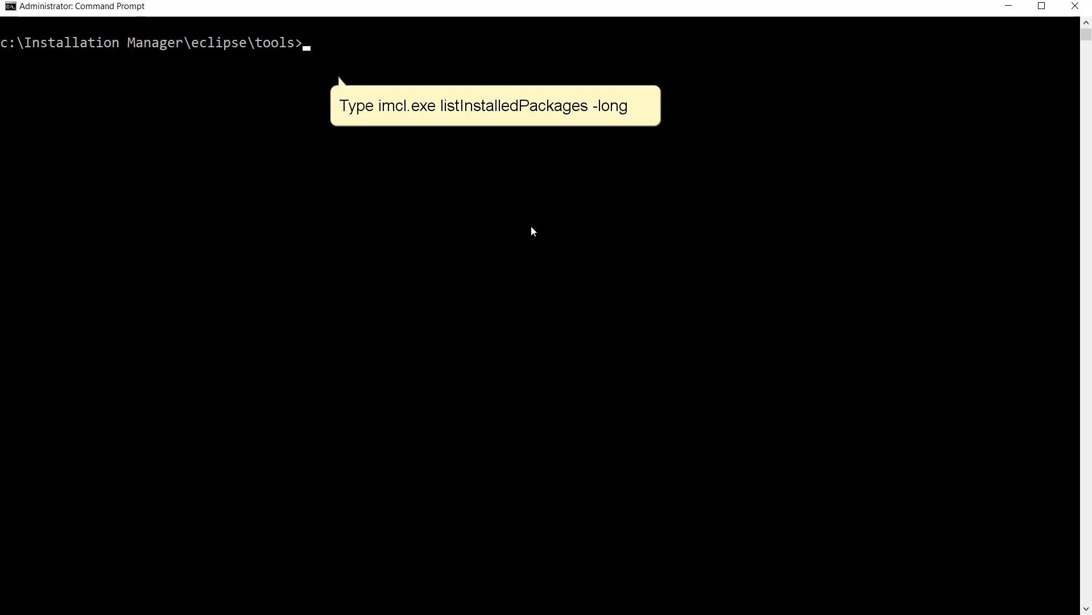
Step: List installed packages with imcl.exe listInstalledPackages -long and select iFix ID 9.0.0.11-WS-WAS-IFPH12167
{"action": "type", "text": "imcl.exe listInstalledPackages -long"}
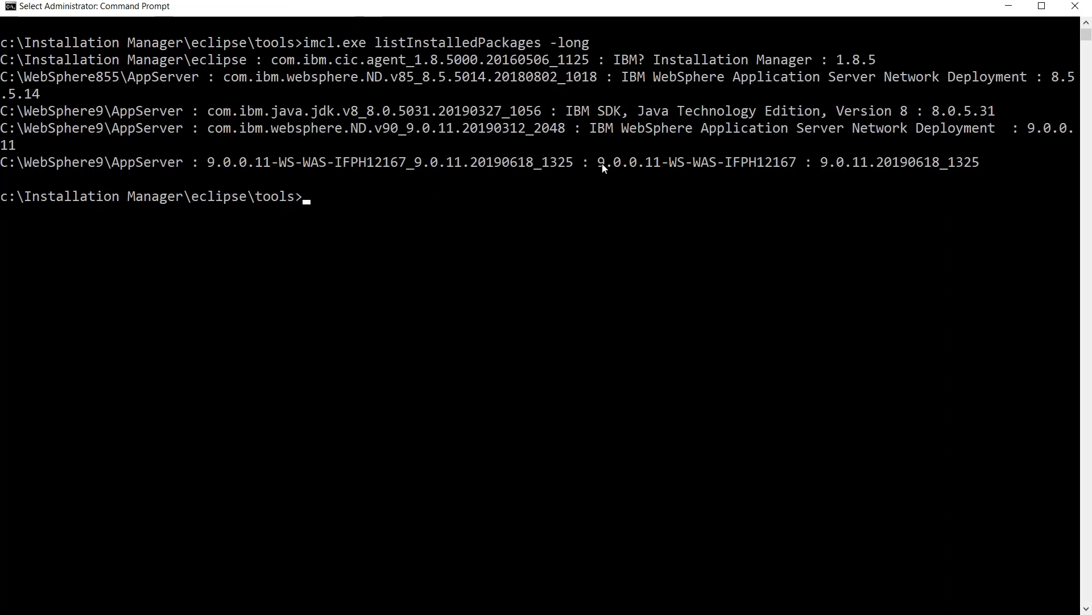
{"action": "left_click_drag", "start_coordinate": [582, 161], "coordinate": [820, 161]}
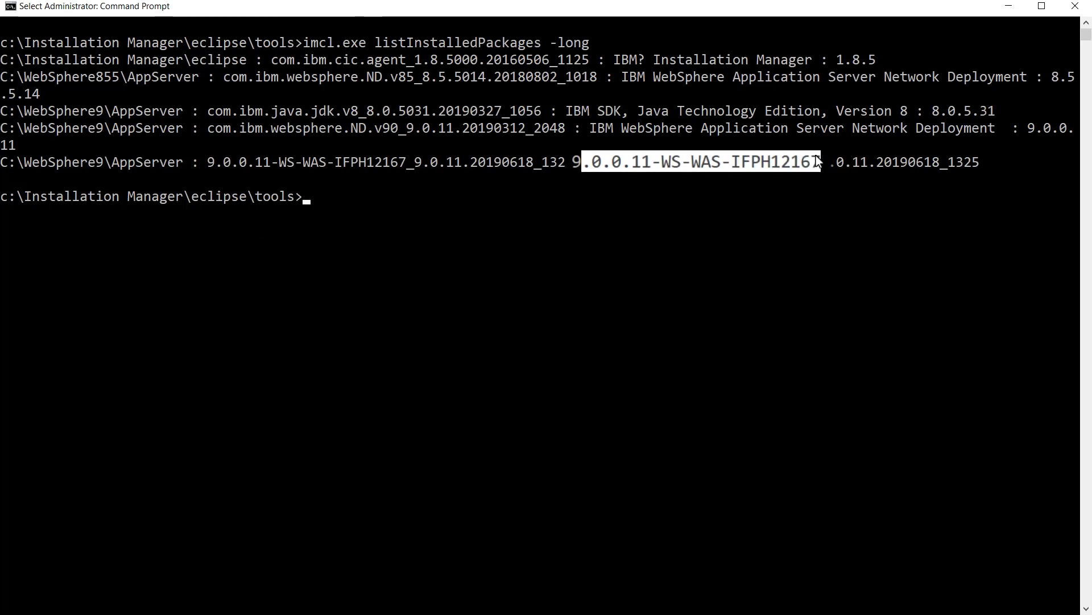
{"action": "mouse_move", "coordinate": [601, 162]}
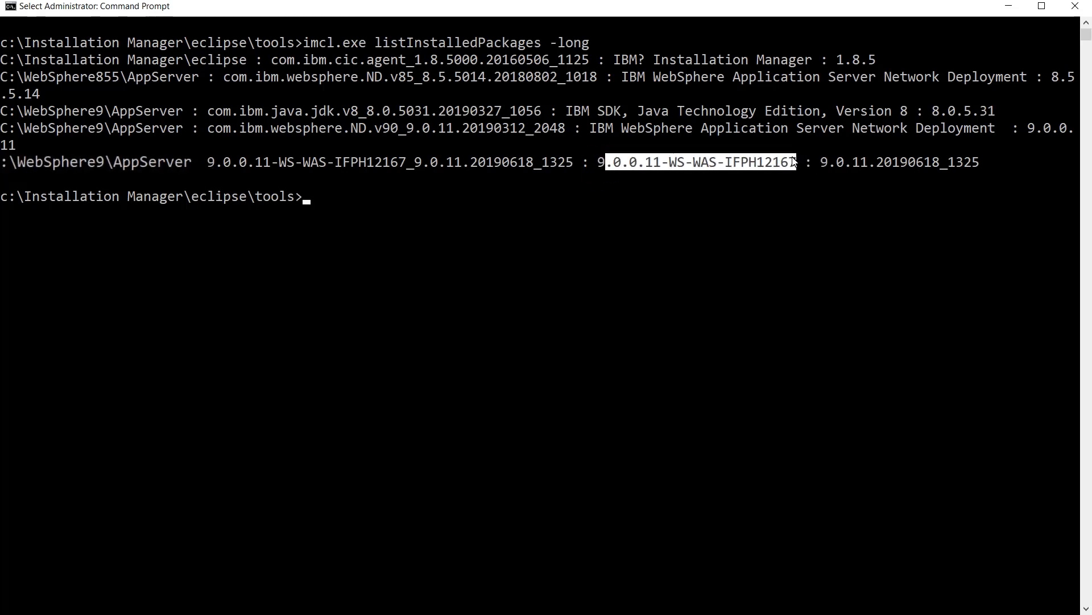
Step: Uninstall iFix 9.0.0.11-WS-WAS-IFPH12167 from C:\WebSphere9\AppServer with imcl.exe uninstall
{"action": "type", "text": "imcl.exe uninstall 9.0"}
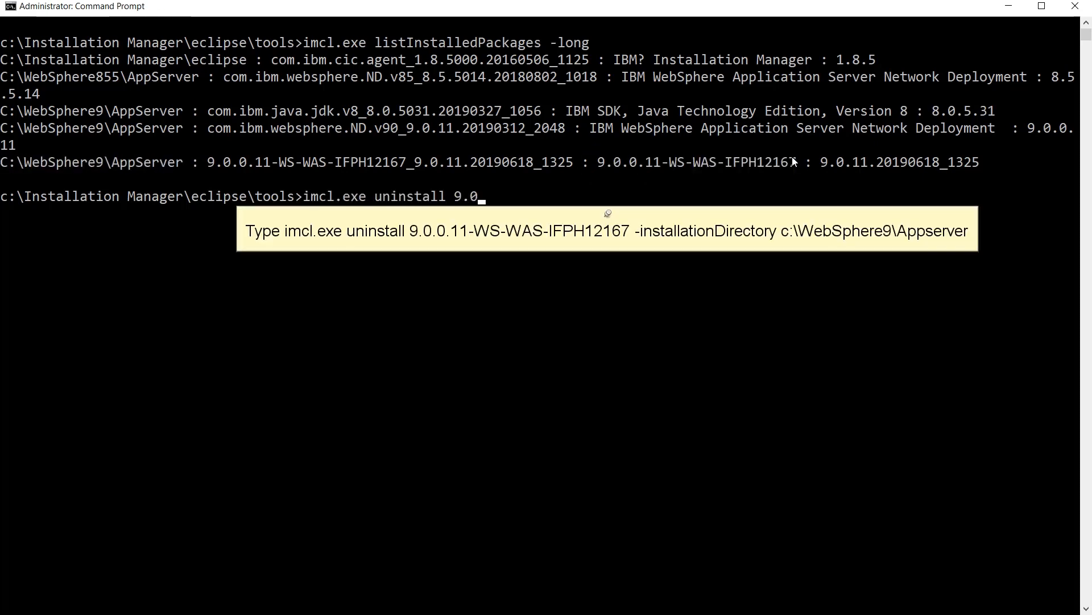
{"action": "type", "text": ".11-WS-WAS-IFPH12167"}
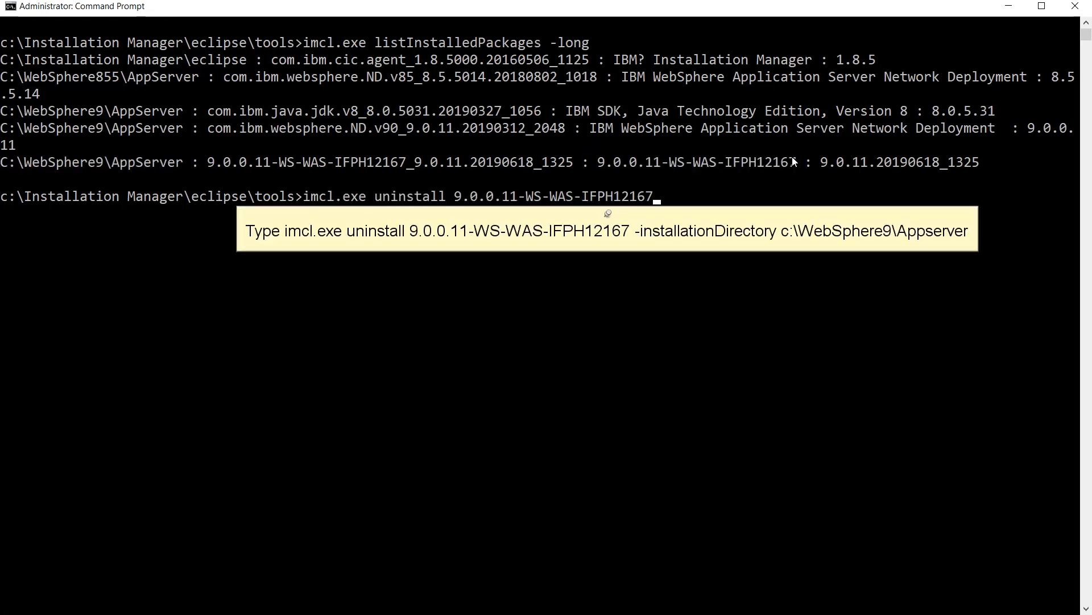
{"action": "type", "text": "-installationDirectory C:\\WebSphere9\\AppServer"}
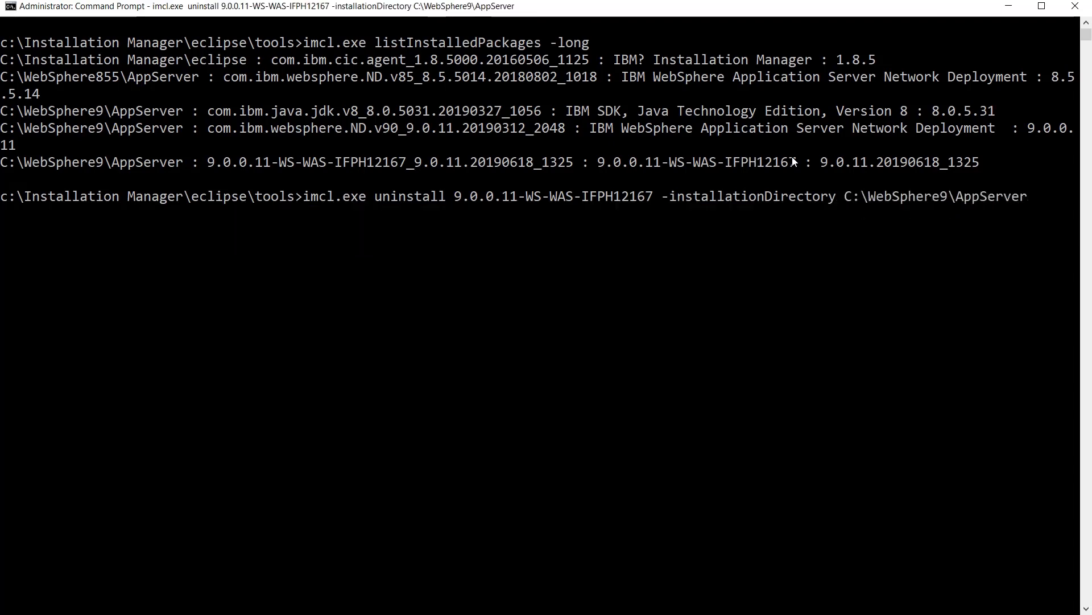
{"action": "mouse_move", "coordinate": [592, 83]}
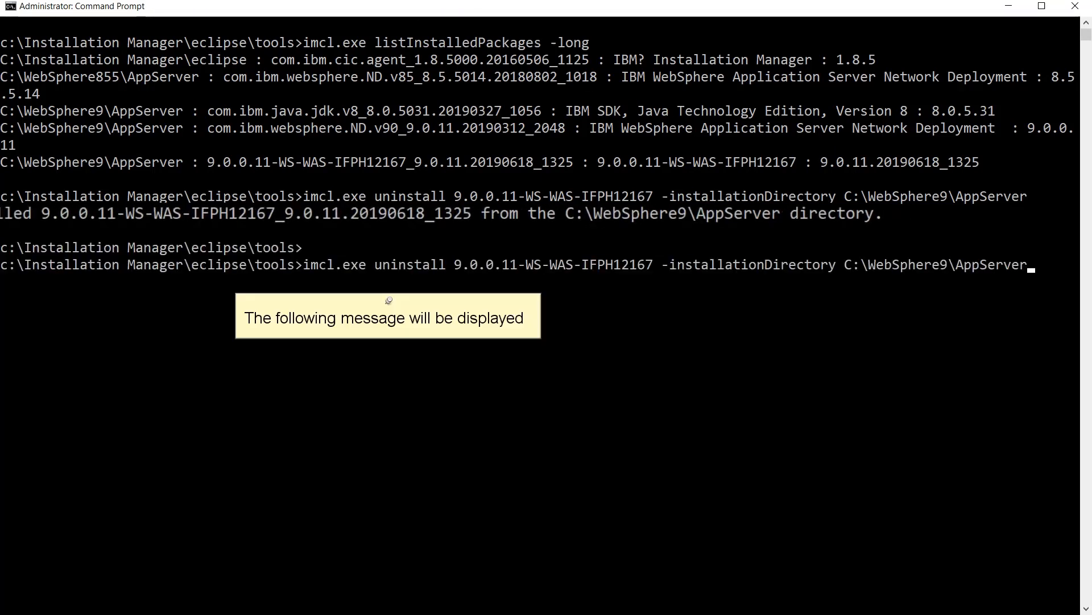
Step: Re-run imcl.exe listInstalledPackages -long to verify the iFix is removed
{"action": "type", "text": "imcl.exe listInstalledPackages -long"}
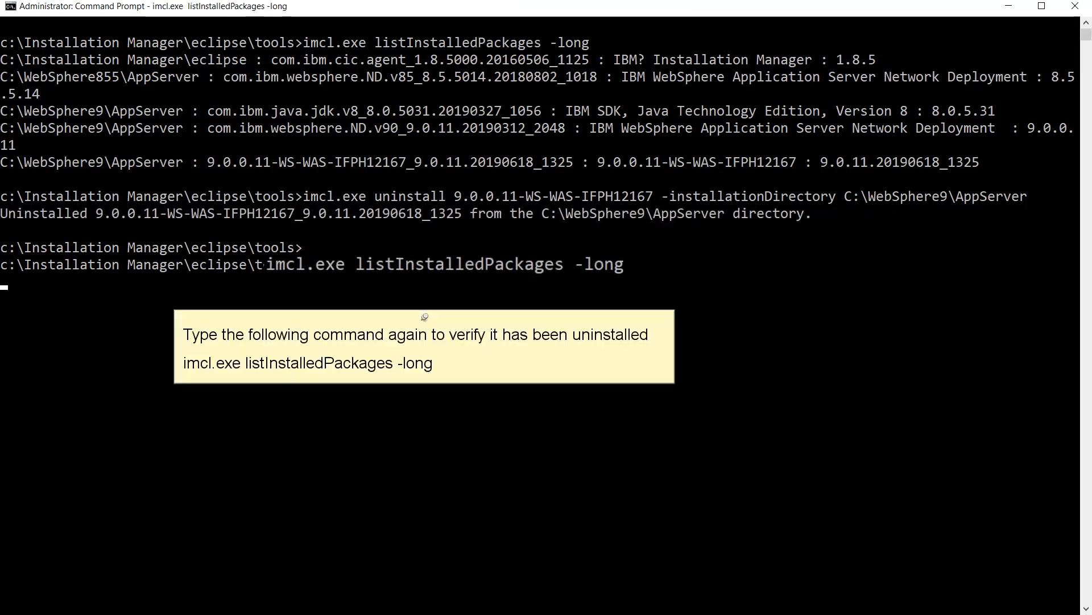